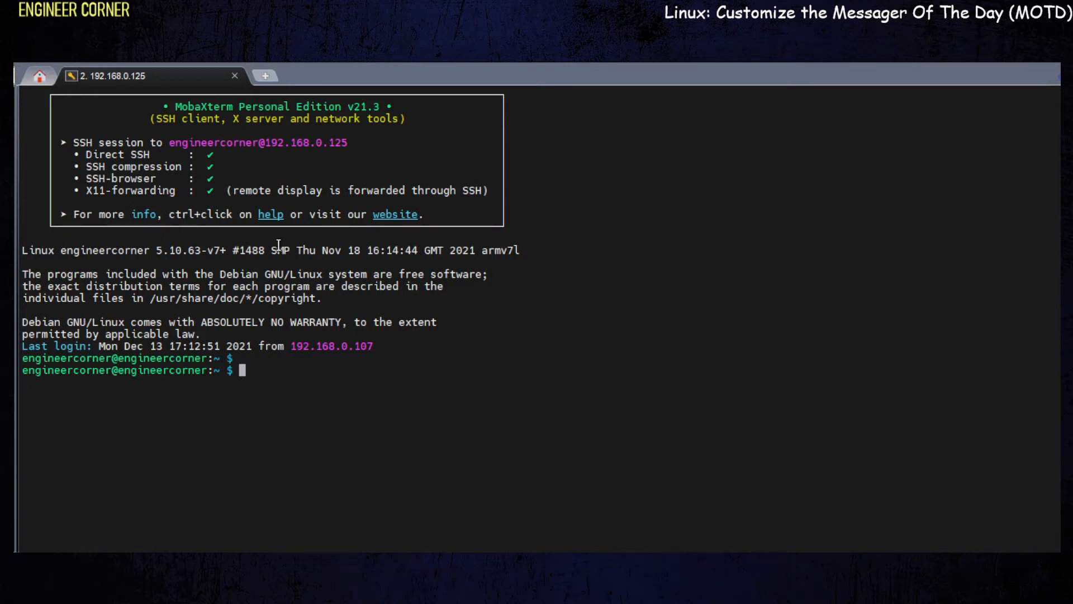
pyautogui.moveTo(340, 323)
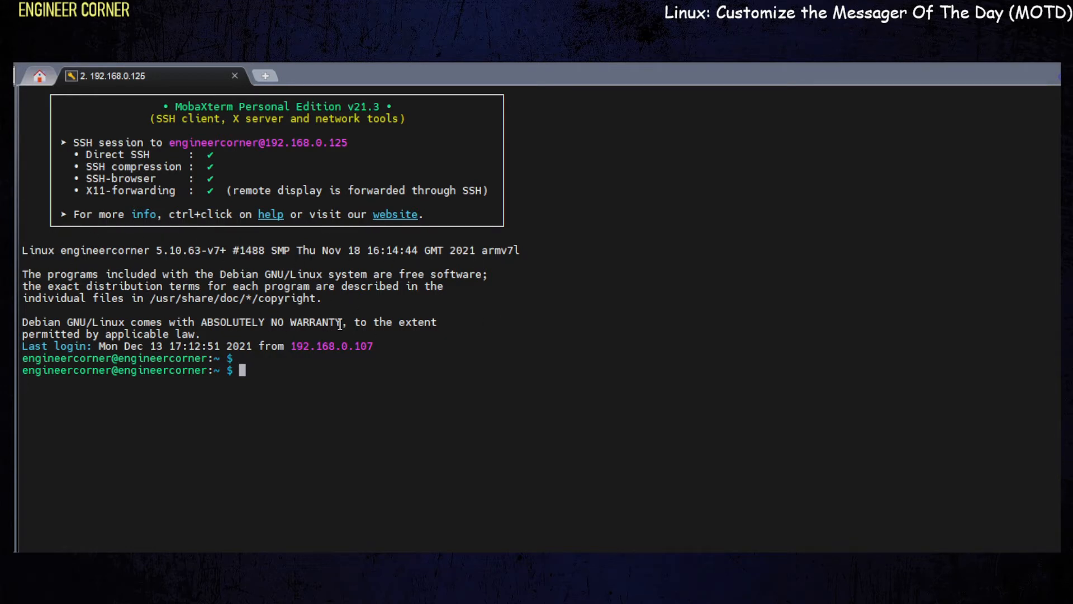
pyautogui.moveTo(119, 299)
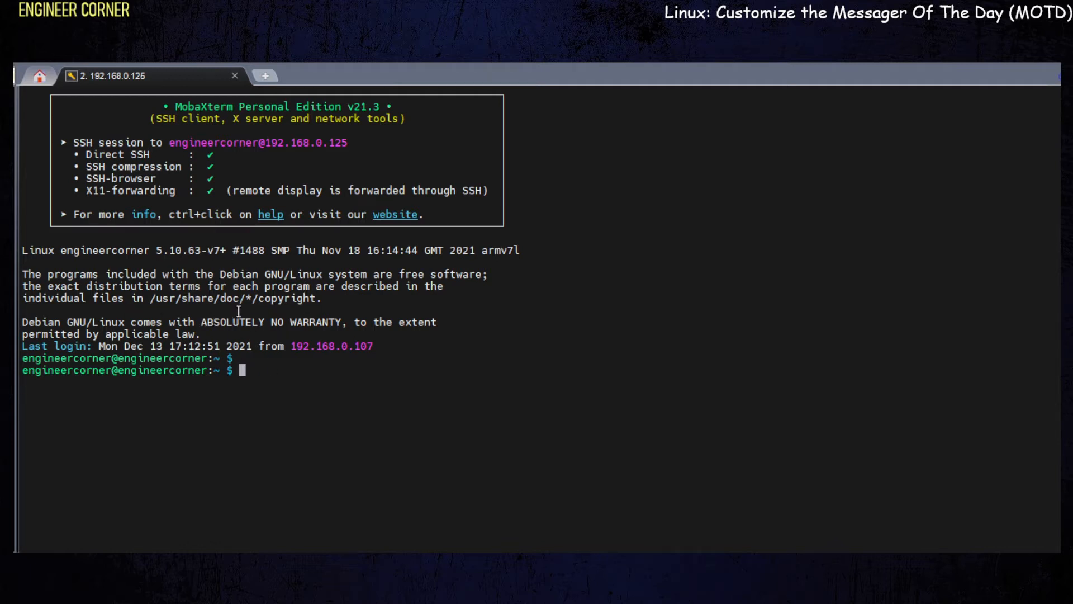
pyautogui.moveTo(662, 245)
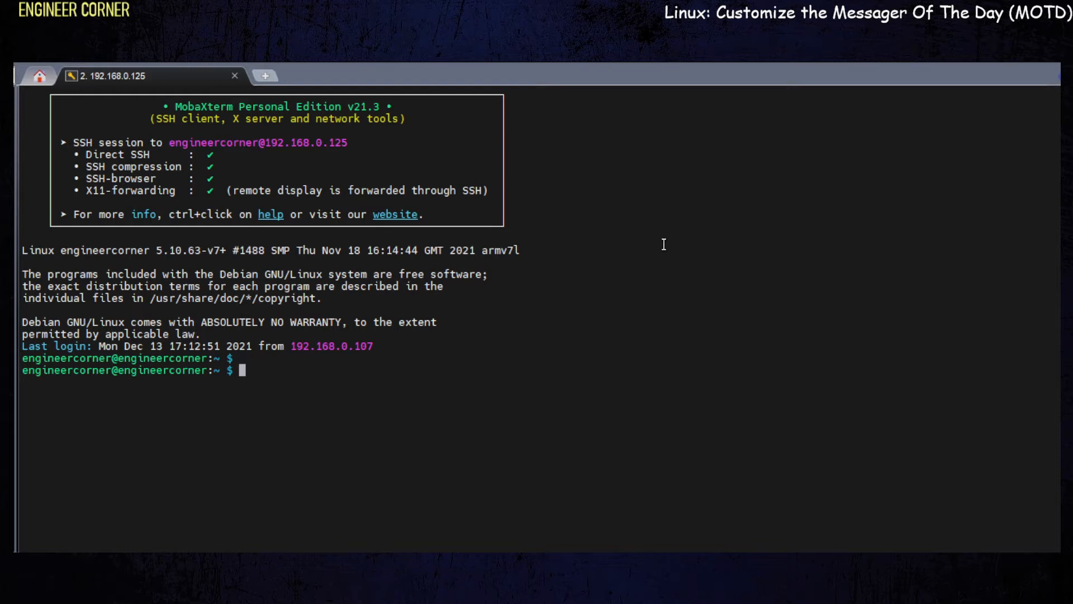
pyautogui.moveTo(319, 274)
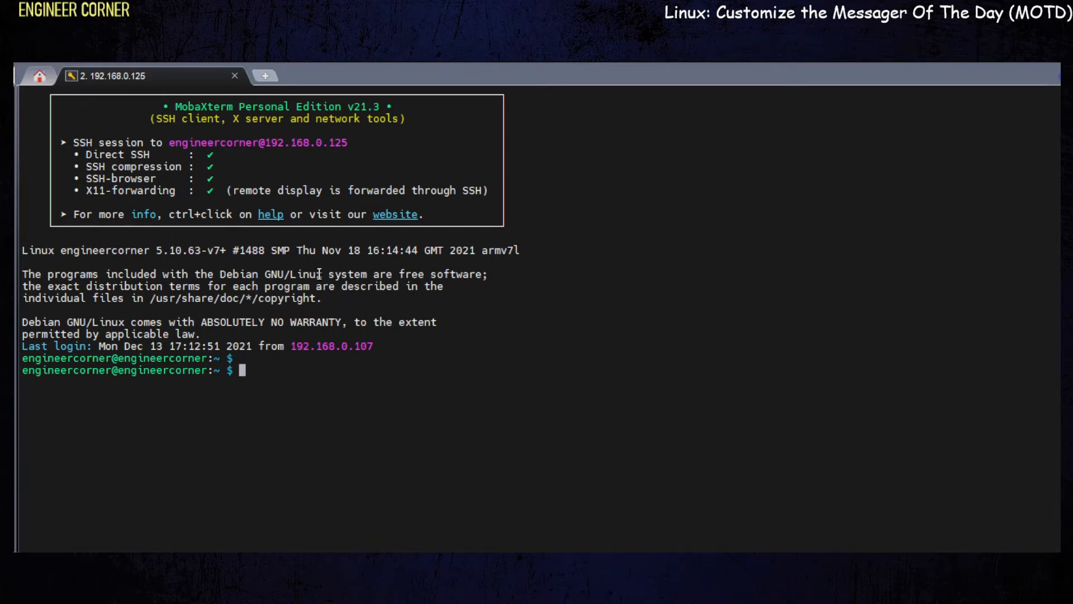
pyautogui.moveTo(733, 294)
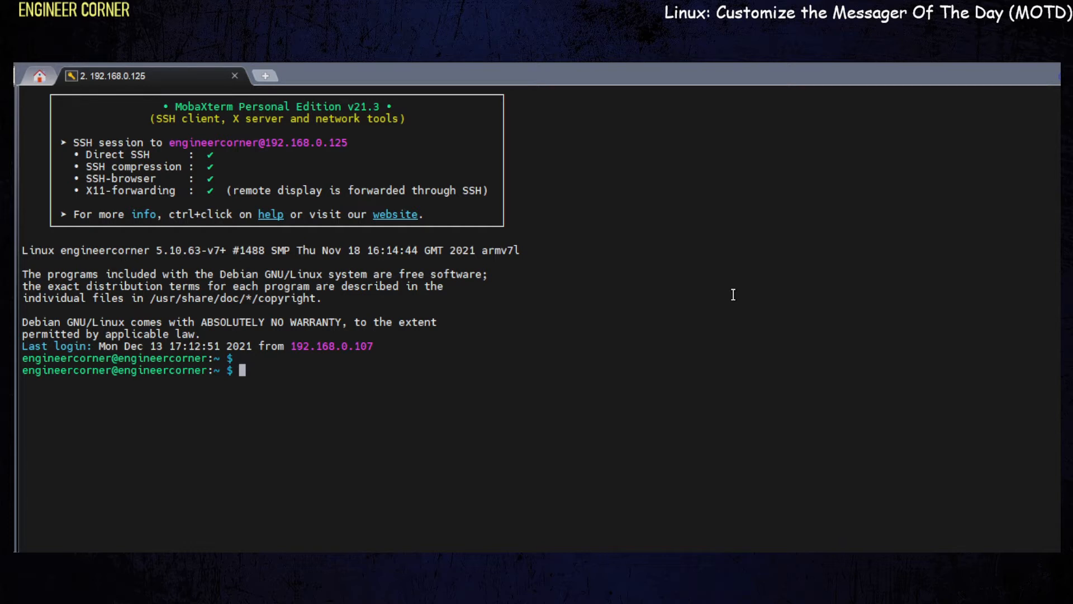
# Begin the command sudo nano /etc/motd at the shell prompt without running it yet
pyautogui.write('sudo nano')
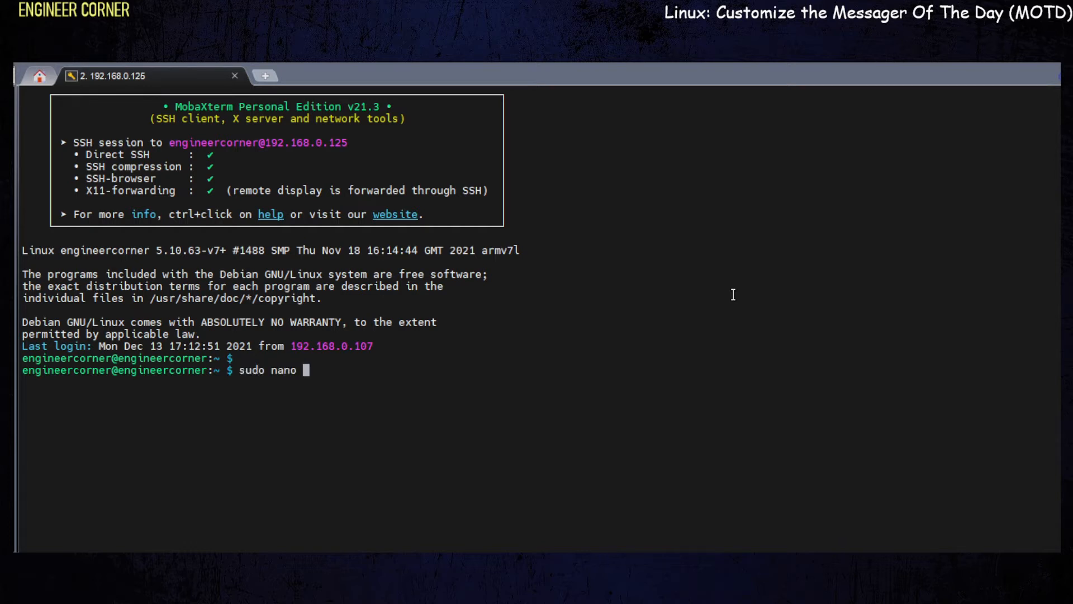
pyautogui.write('/et')
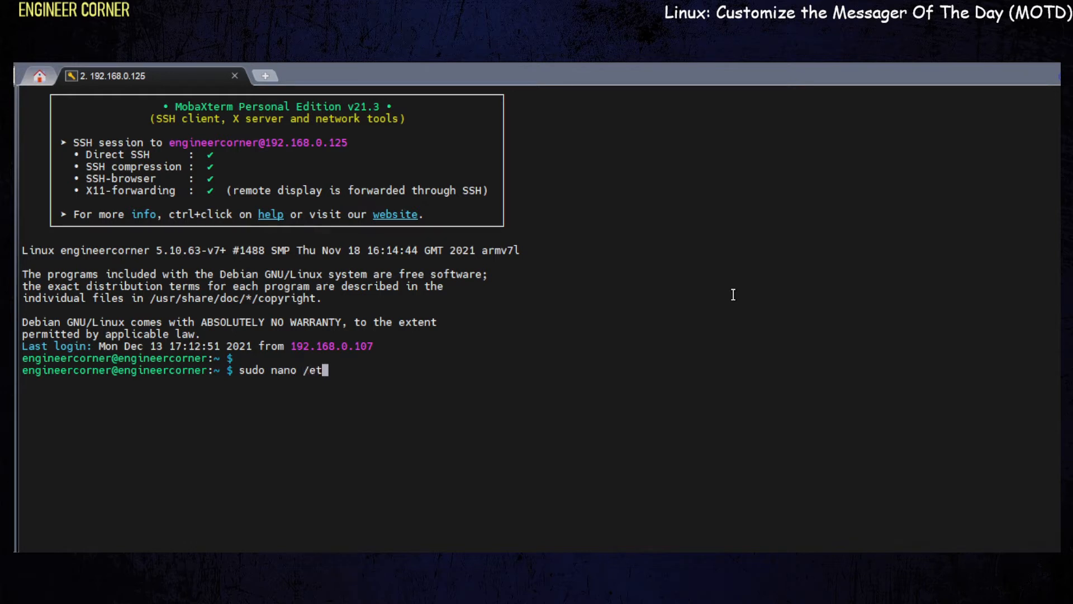
pyautogui.write('c/mo')
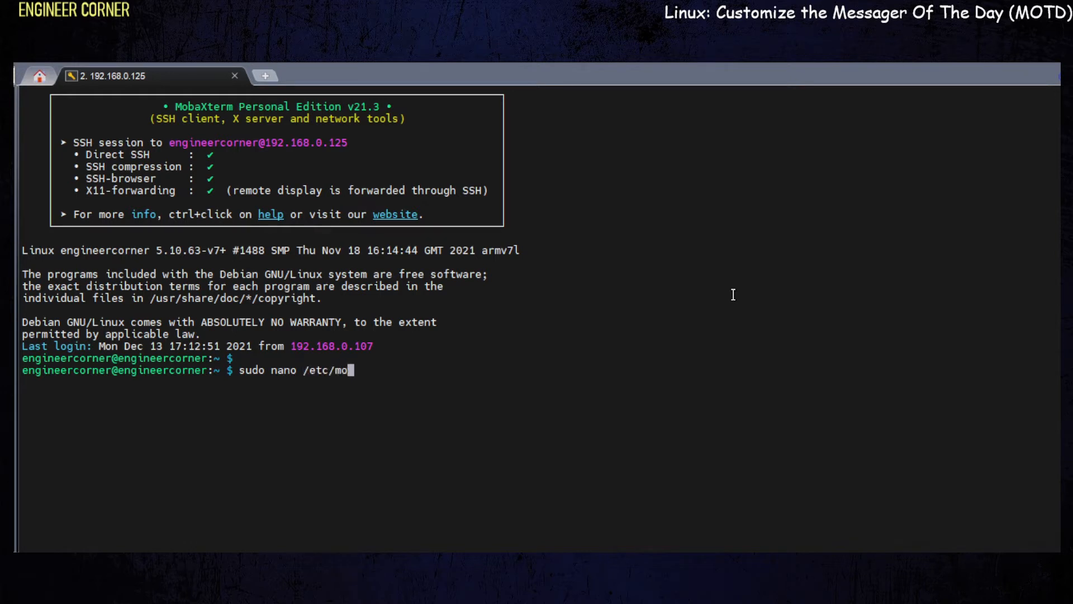
# Finish opening /etc/motd in nano and cut out the old Debian notice lines
pyautogui.write('td')
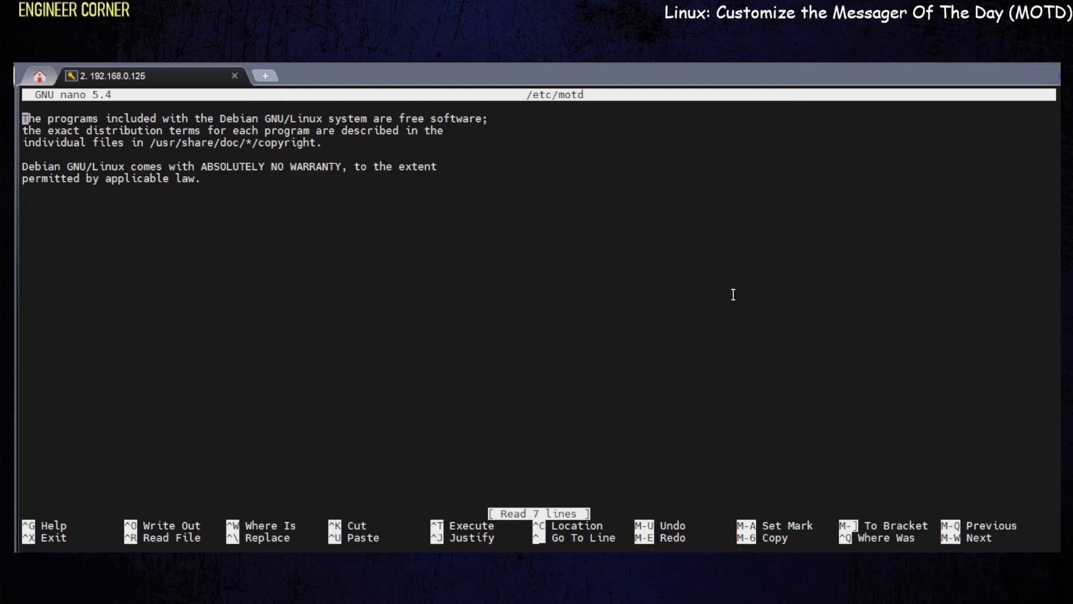
pyautogui.press('ctrl+k')
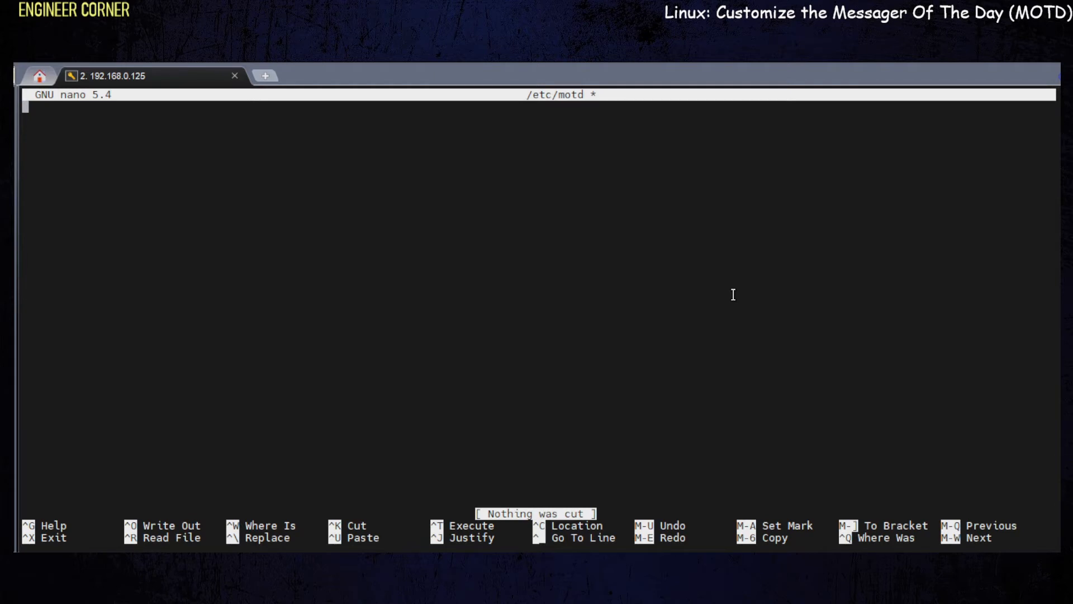
# Write the greeting 'Hello ... Engineer Corner's Message of the day system. If this works, it should show up' and save the file
pyautogui.write('Hello, welcome to')
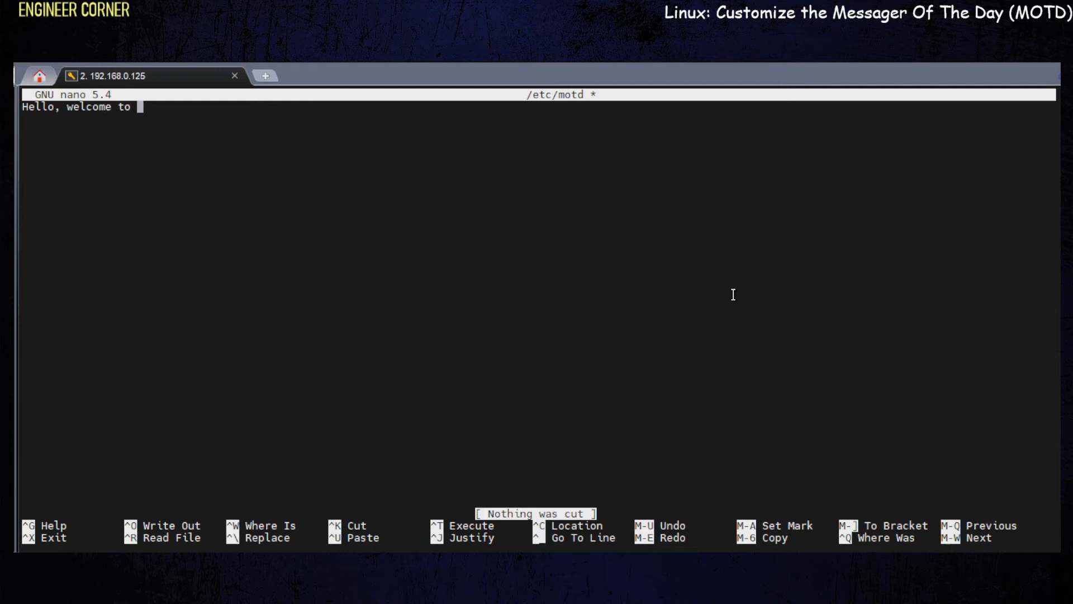
pyautogui.write("Engineer Corner's")
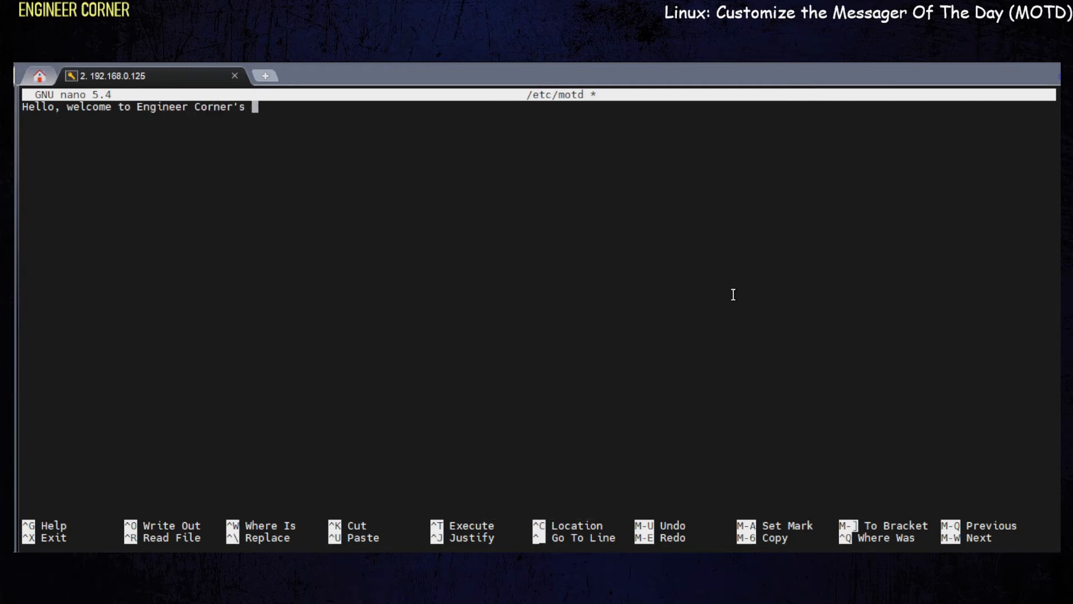
pyautogui.write('Message of the day')
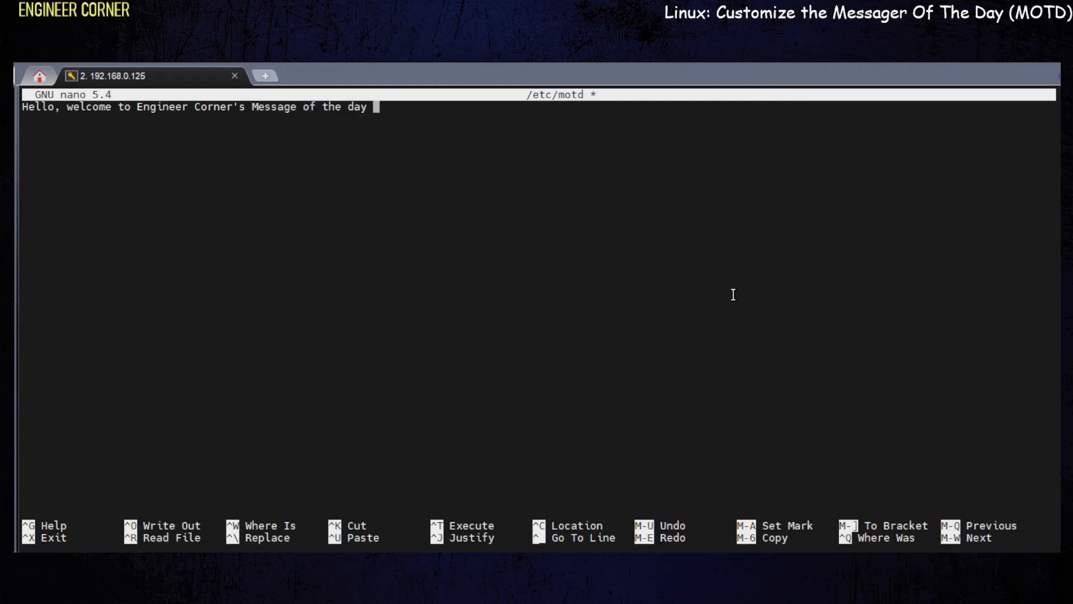
pyautogui.write('system. If')
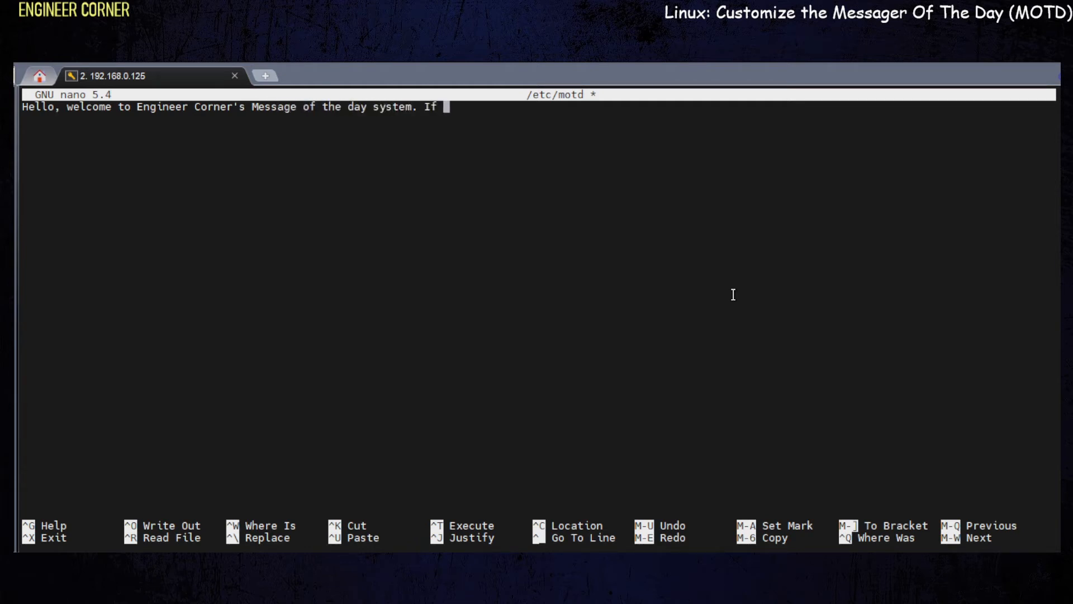
pyautogui.write('this work')
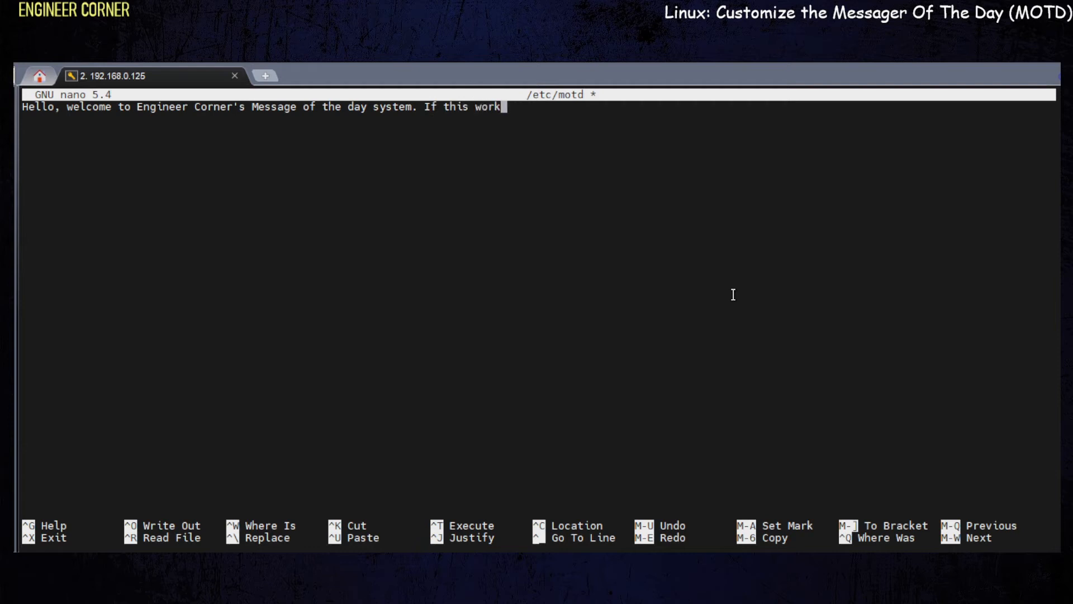
pyautogui.write('s, it should show up when I login again.')
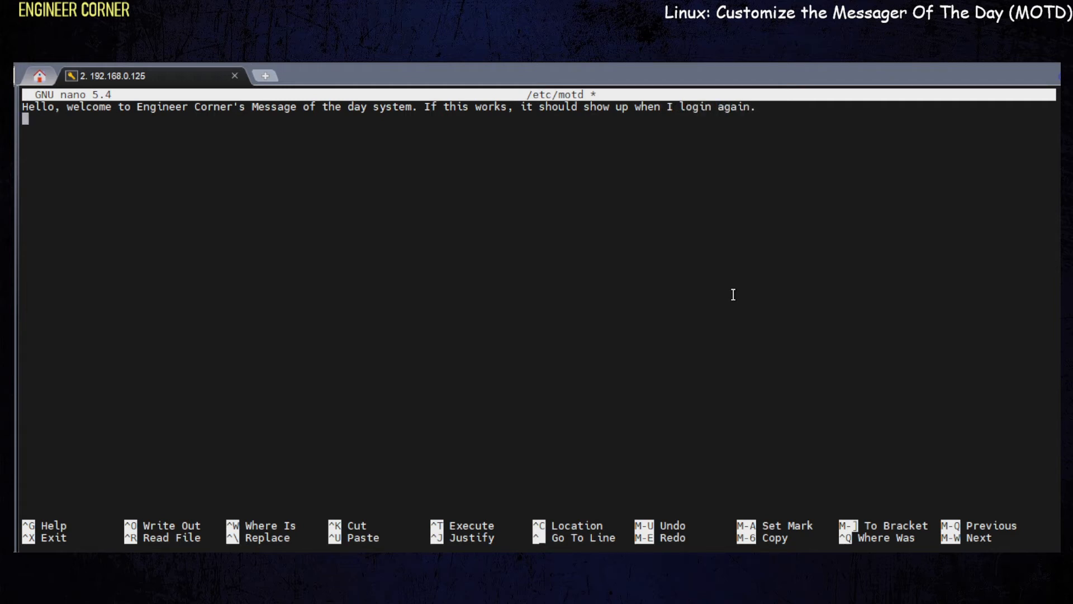
pyautogui.press('ctrl+o')
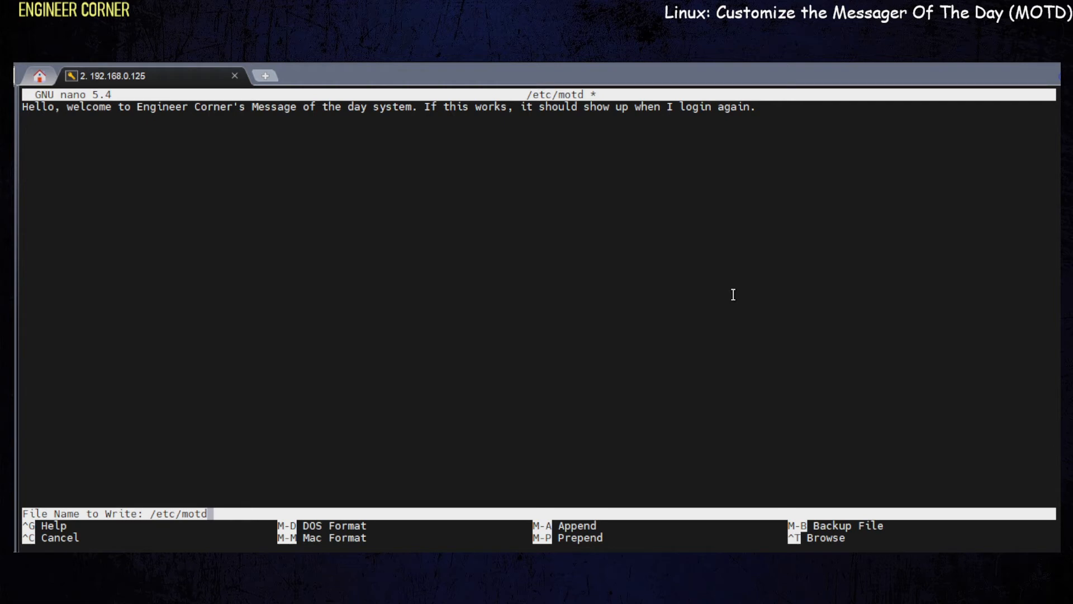
pyautogui.press('Enter')
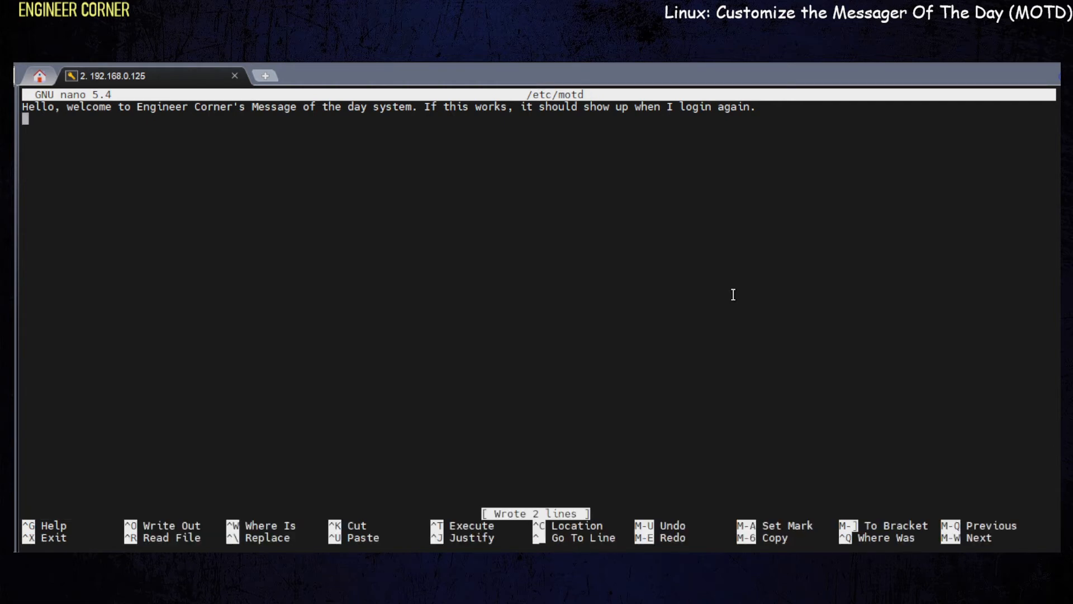
# Leave nano and print /etc/motd with sudo cat to confirm the greeting
pyautogui.press('ctrl+x')
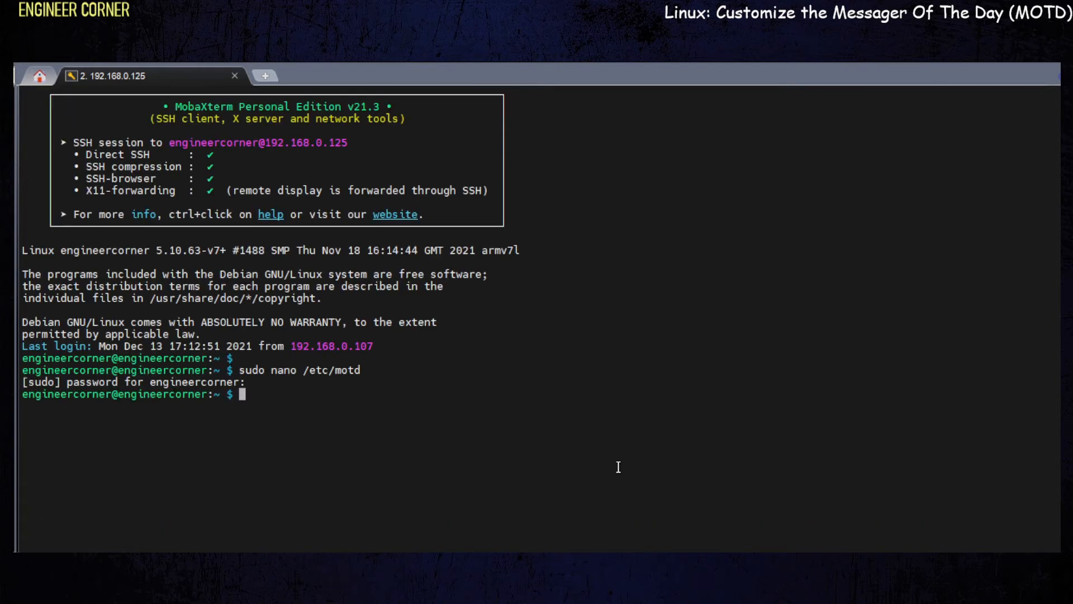
pyautogui.write('sudo')
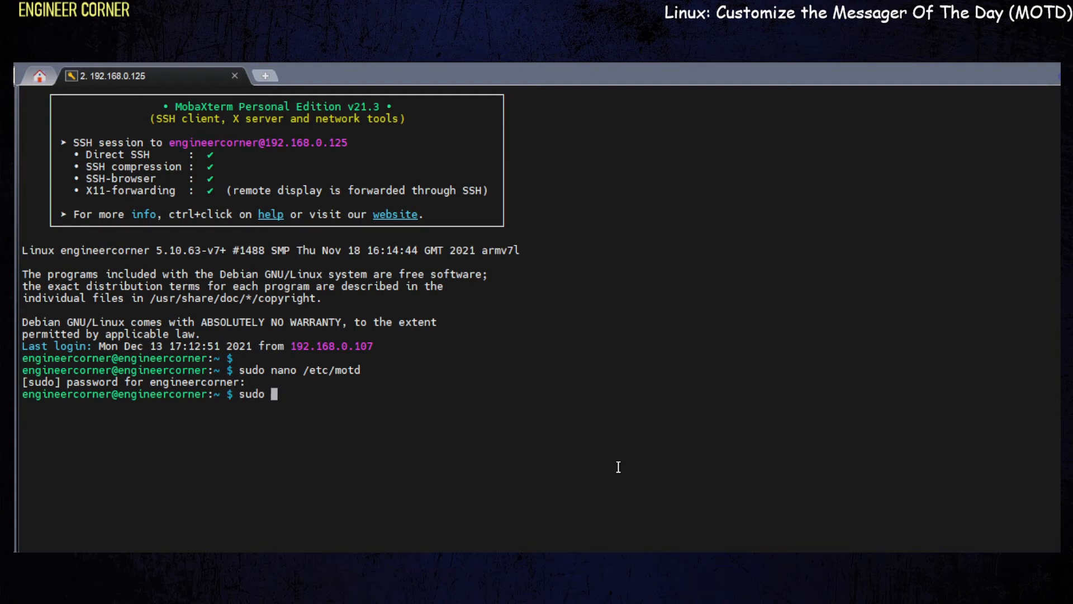
pyautogui.write('cat')
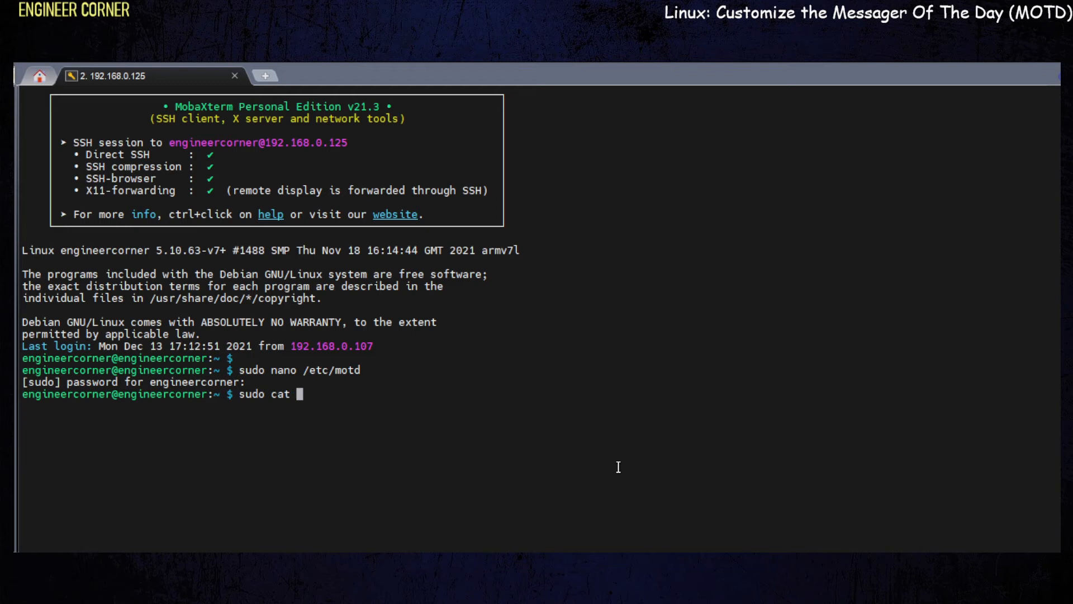
pyautogui.write('/etc/motd')
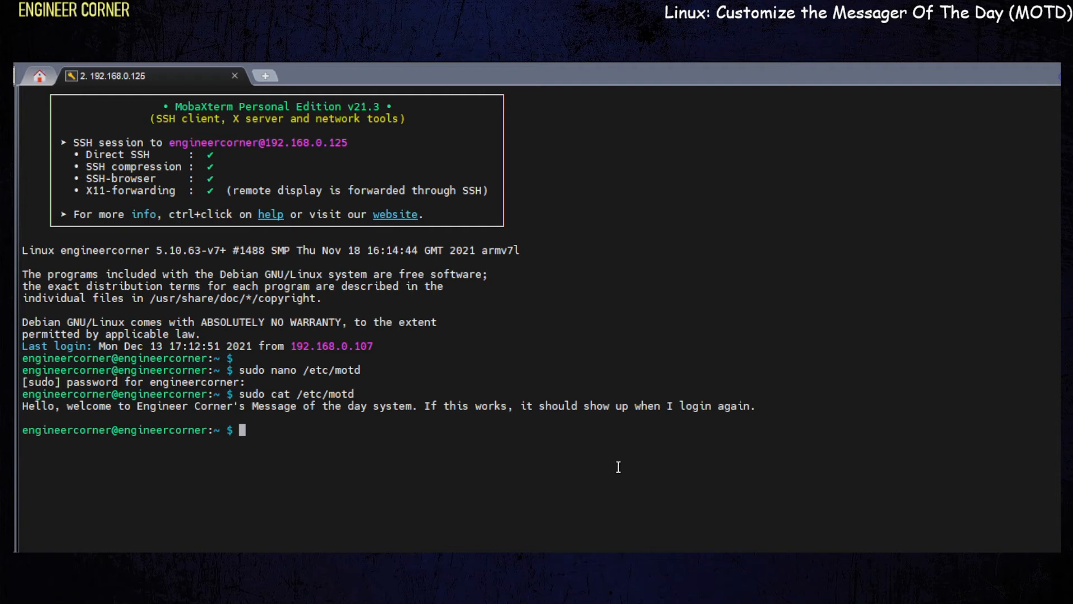
pyautogui.moveTo(663, 302)
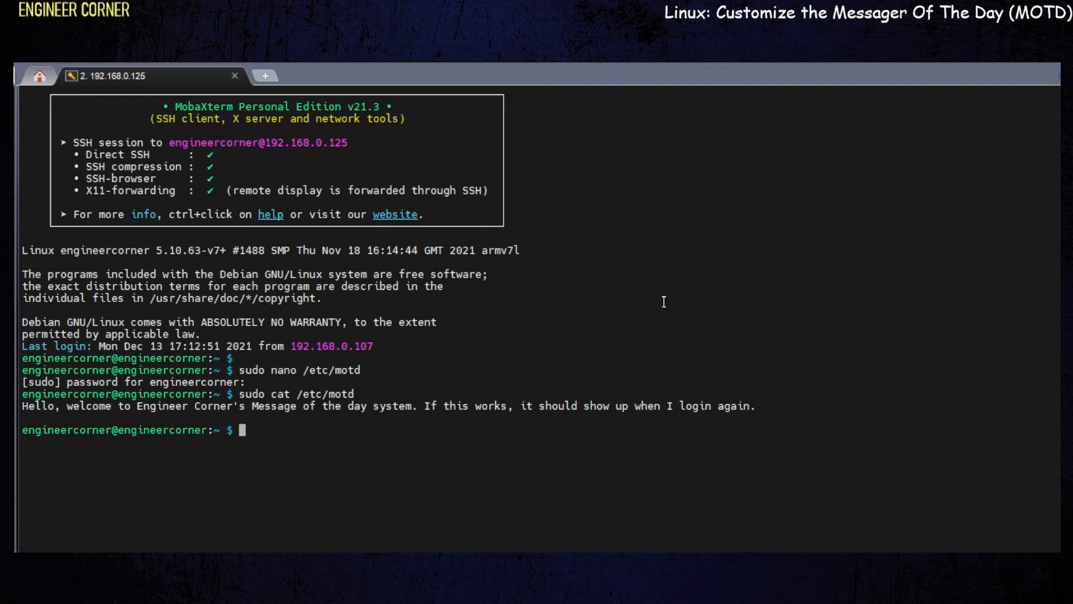
# Log out of the SSH session with exit so a fresh login shows the greeting
pyautogui.write('logoff')
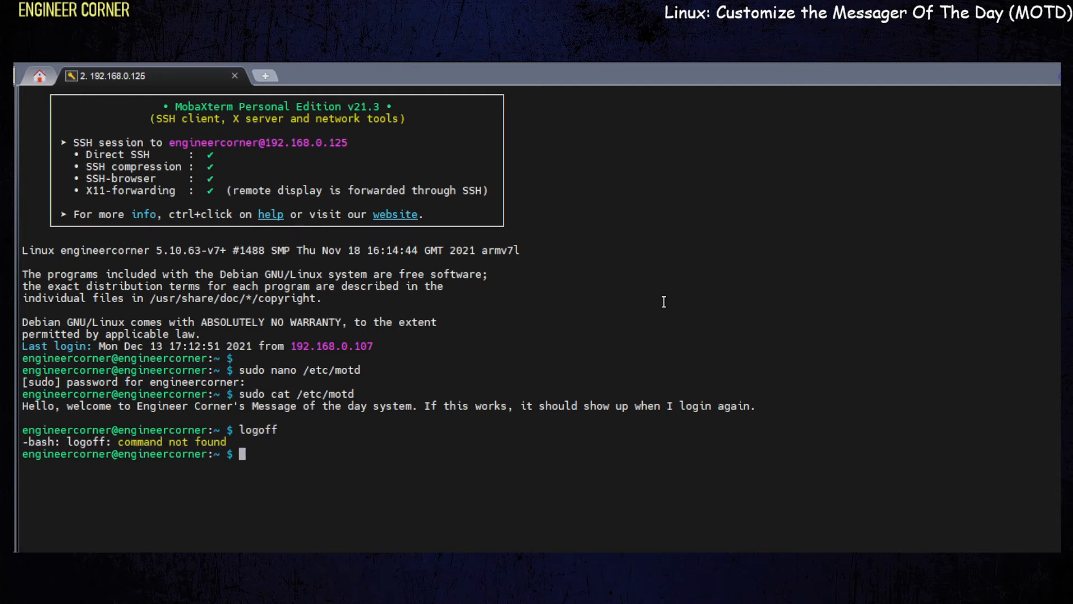
pyautogui.write('exit')
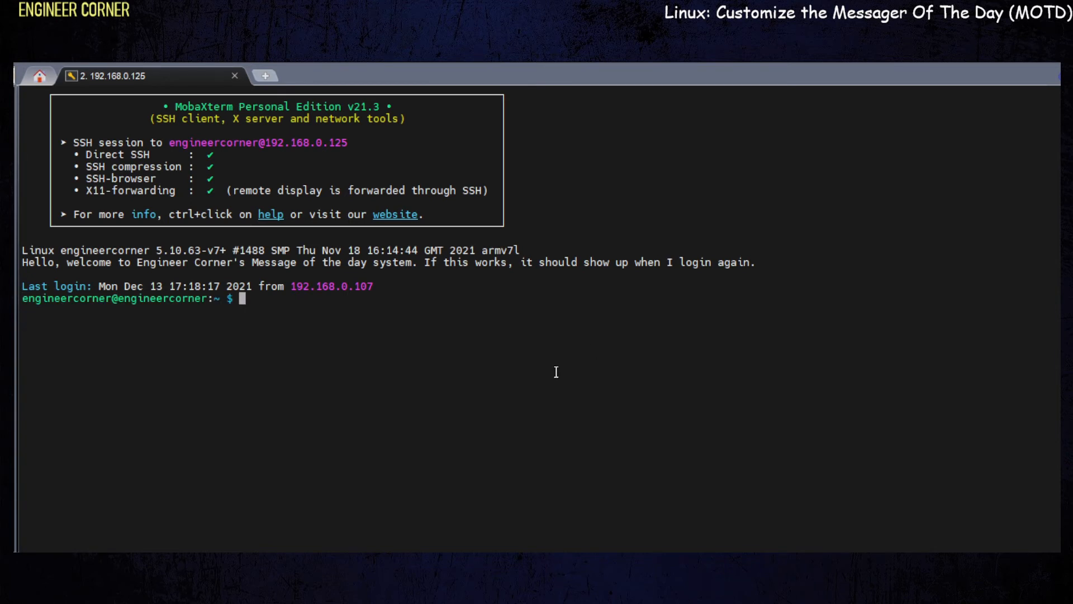
pyautogui.moveTo(129, 270)
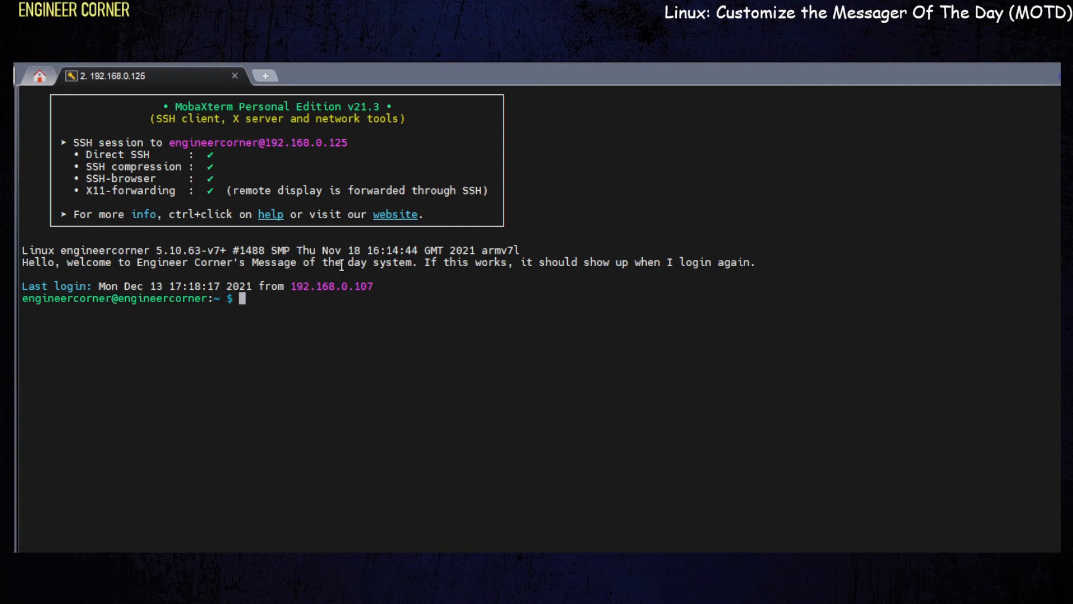
pyautogui.moveTo(526, 262)
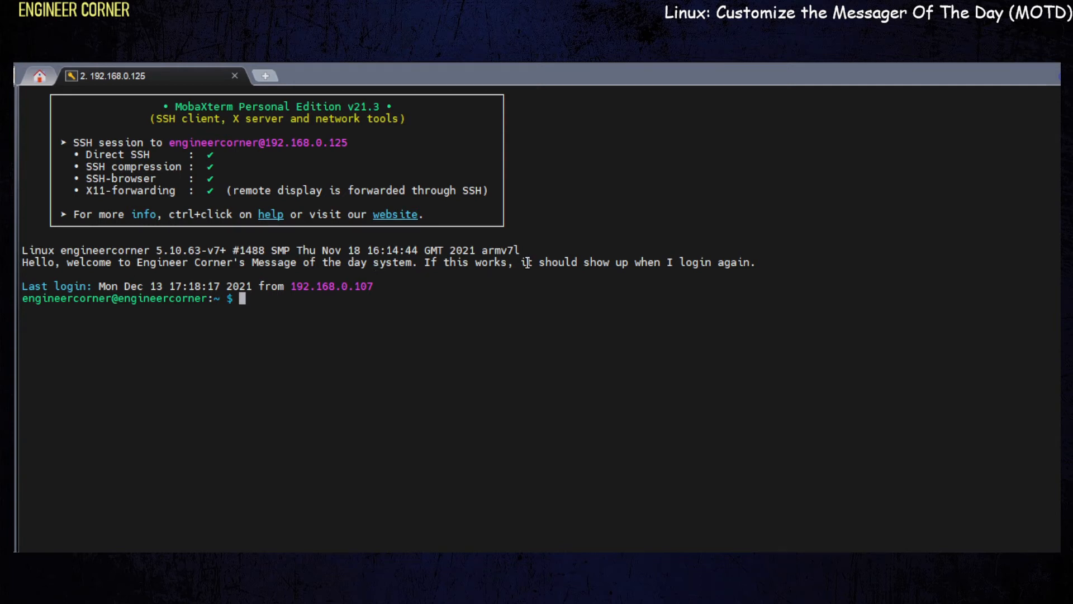
pyautogui.moveTo(504, 392)
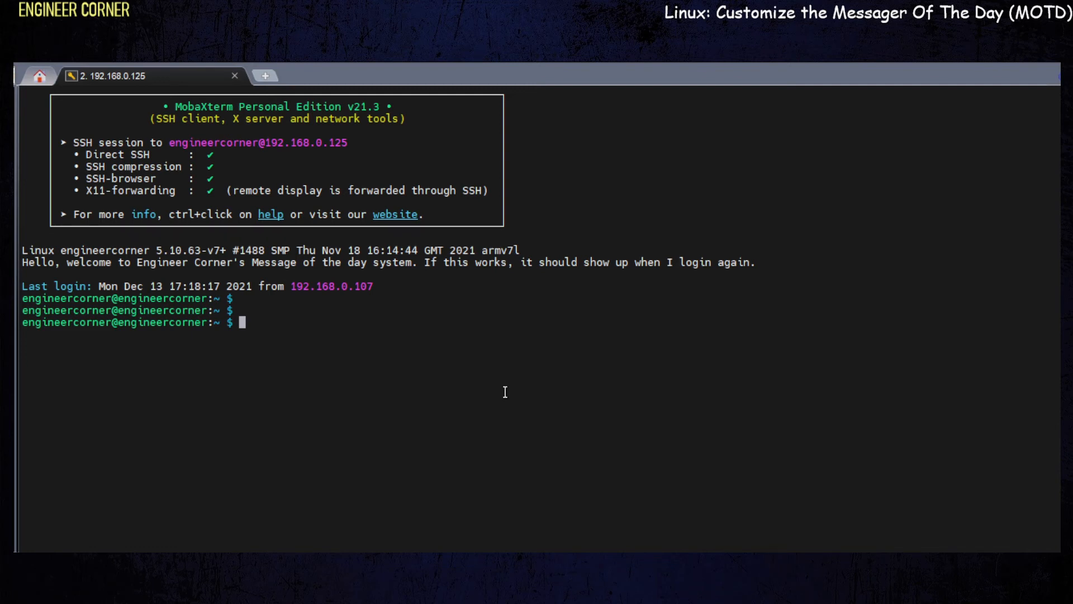
# Start sudo nano /etc/motd, cancel it at the password prompt, and exit the session
pyautogui.write('sudo')
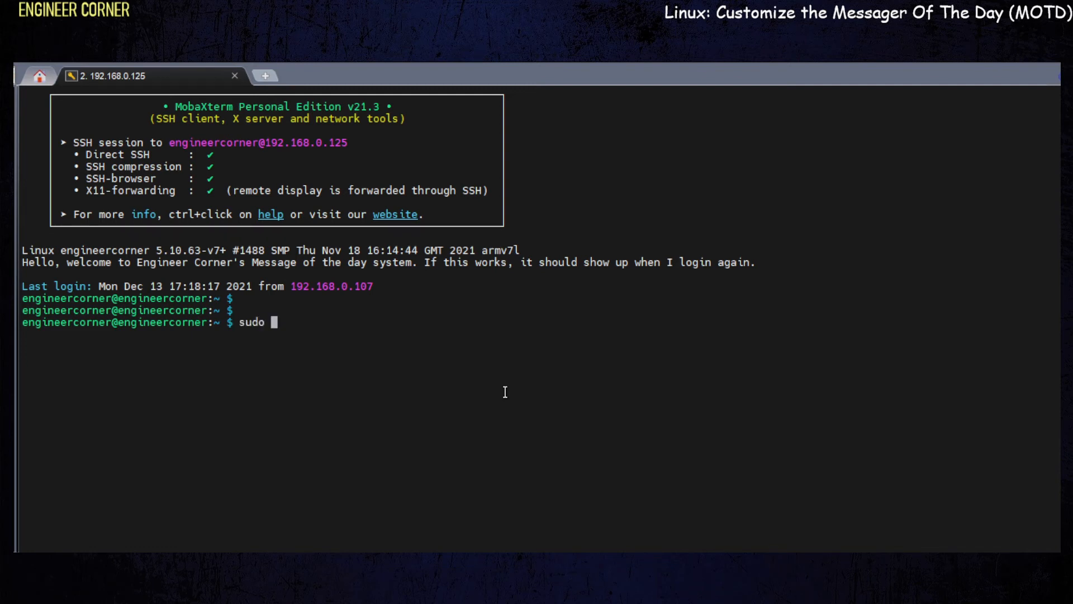
pyautogui.write('nano /etc/motd')
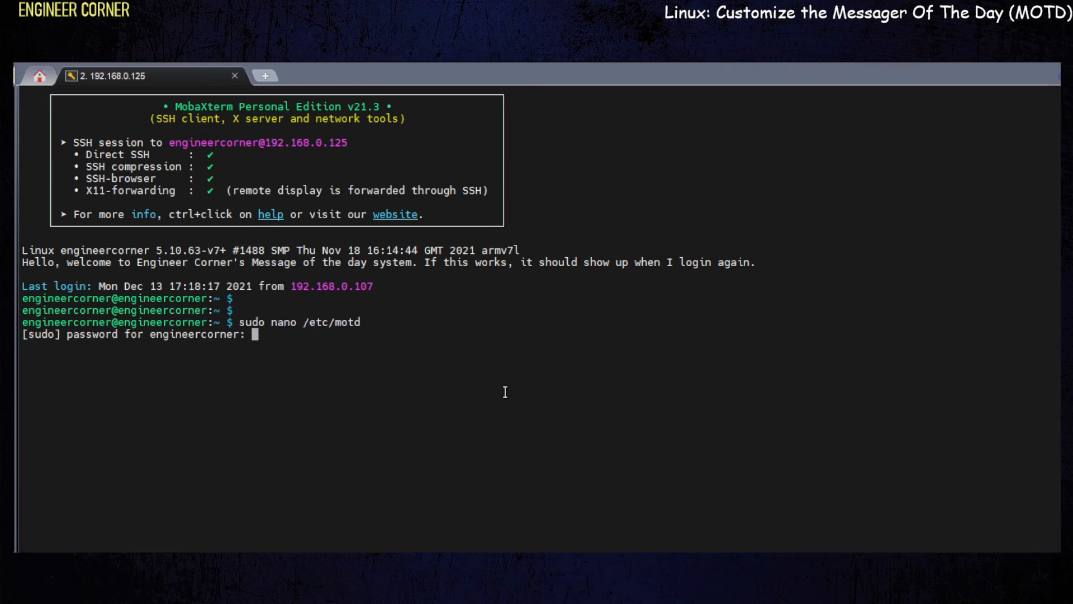
pyautogui.press('ctrl+c')
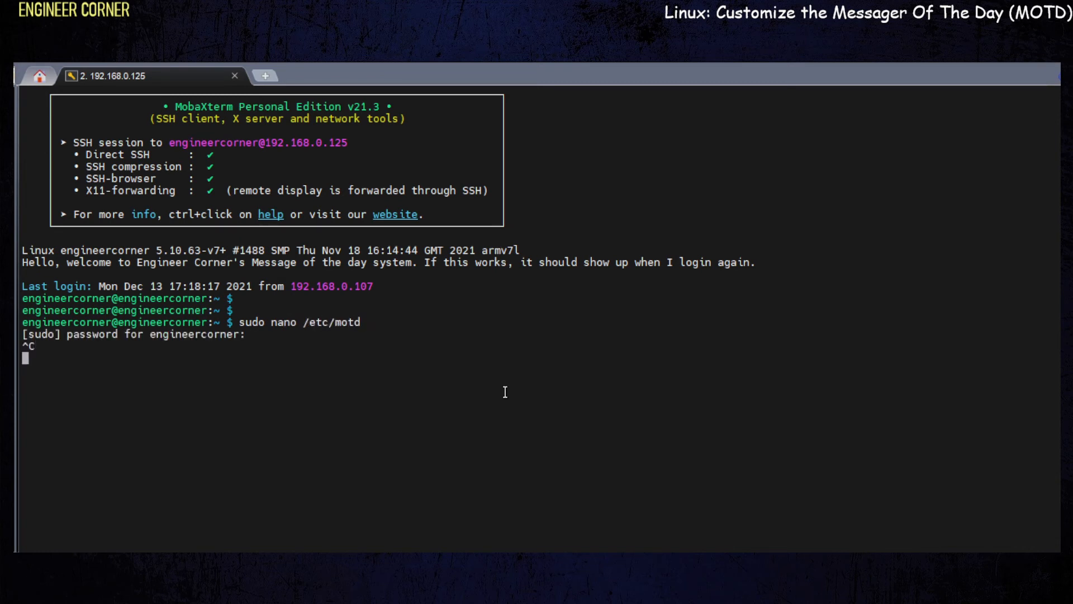
pyautogui.write('exit')
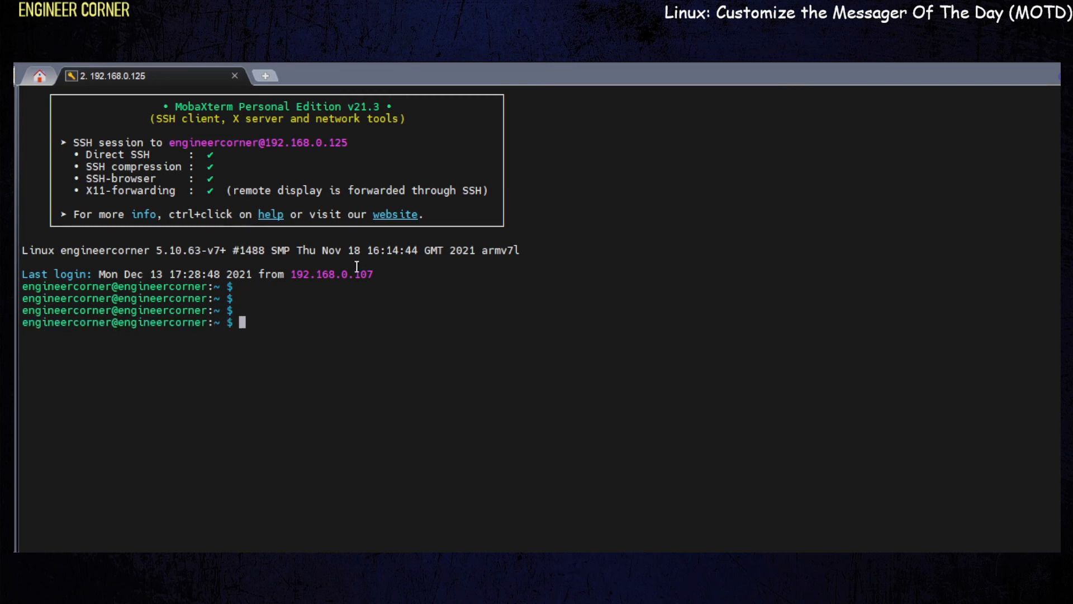
# Reopen /etc/motd in nano with sudo, entering the password, to check it is empty
pyautogui.write('s')
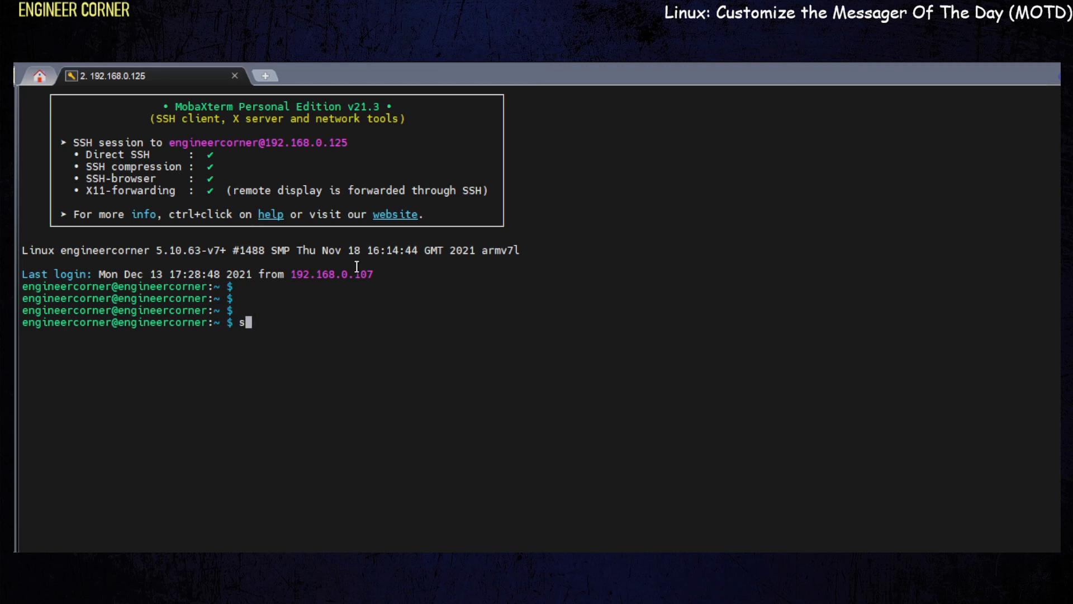
pyautogui.write('udo')
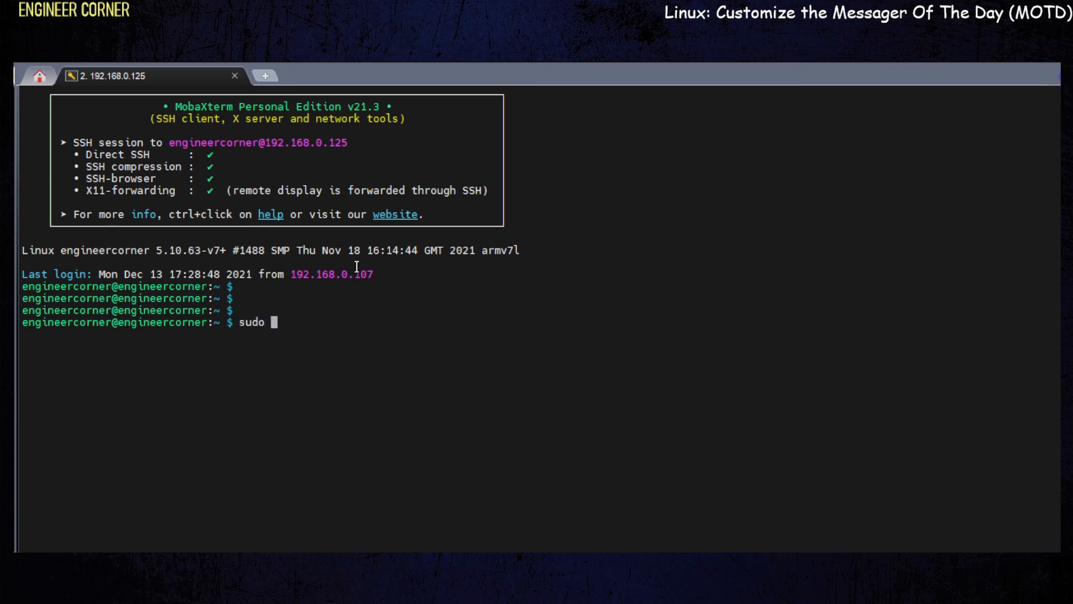
pyautogui.write('nano')
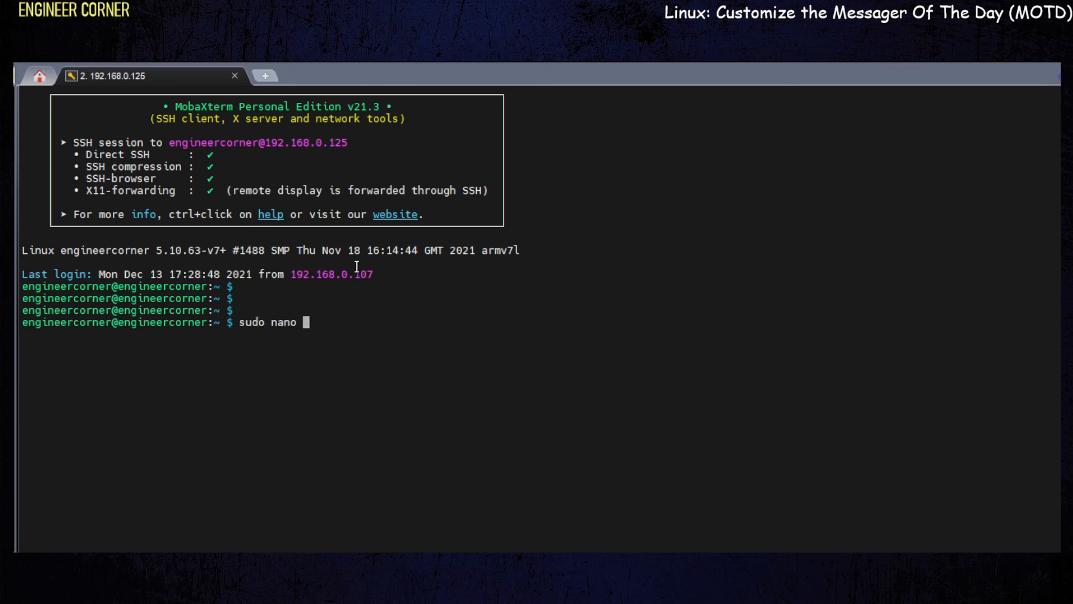
pyautogui.write('/etc/motd')
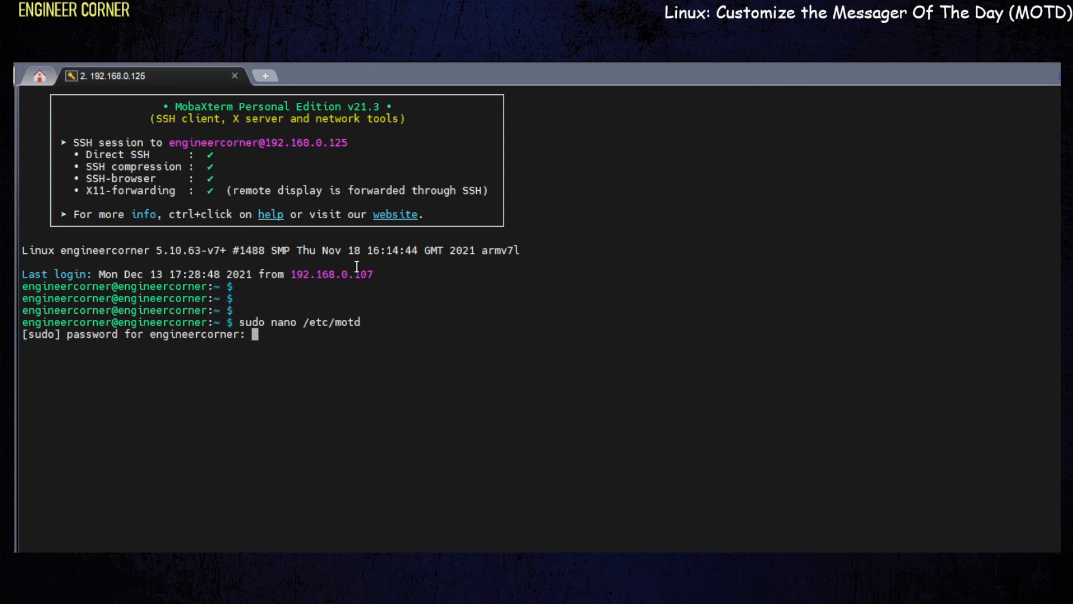
pyautogui.press('Enter')
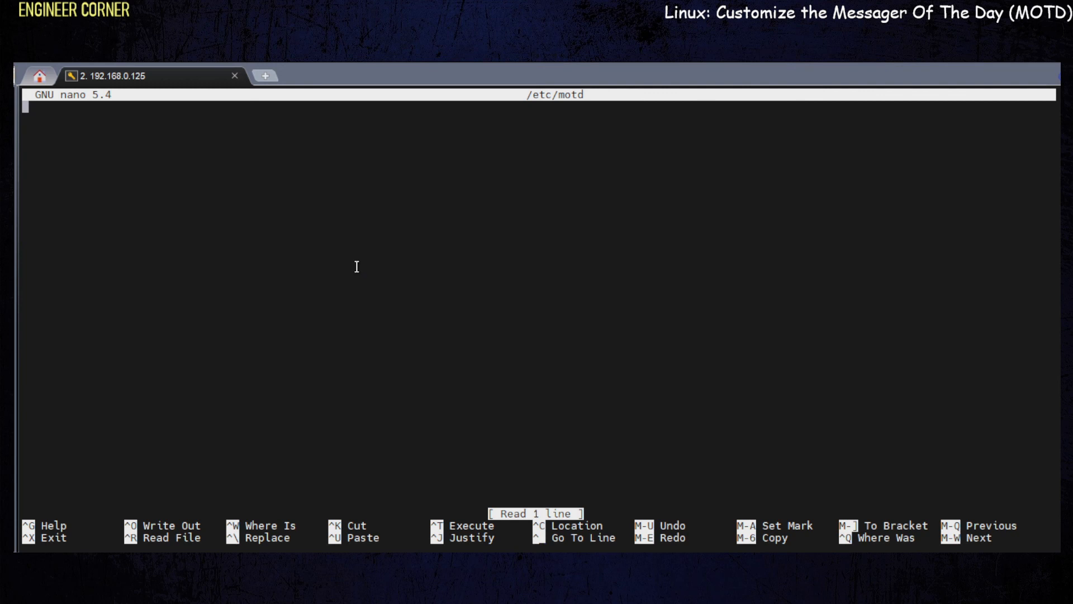
# Leave the editor and type exit at the prompt to end the session
pyautogui.write('exot')
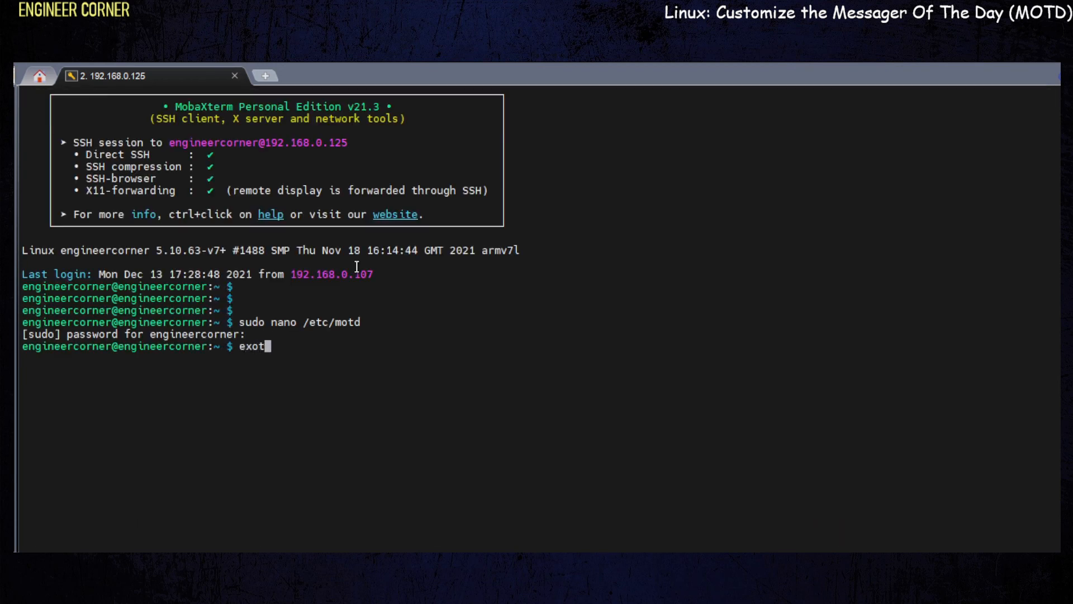
pyautogui.write('exit')
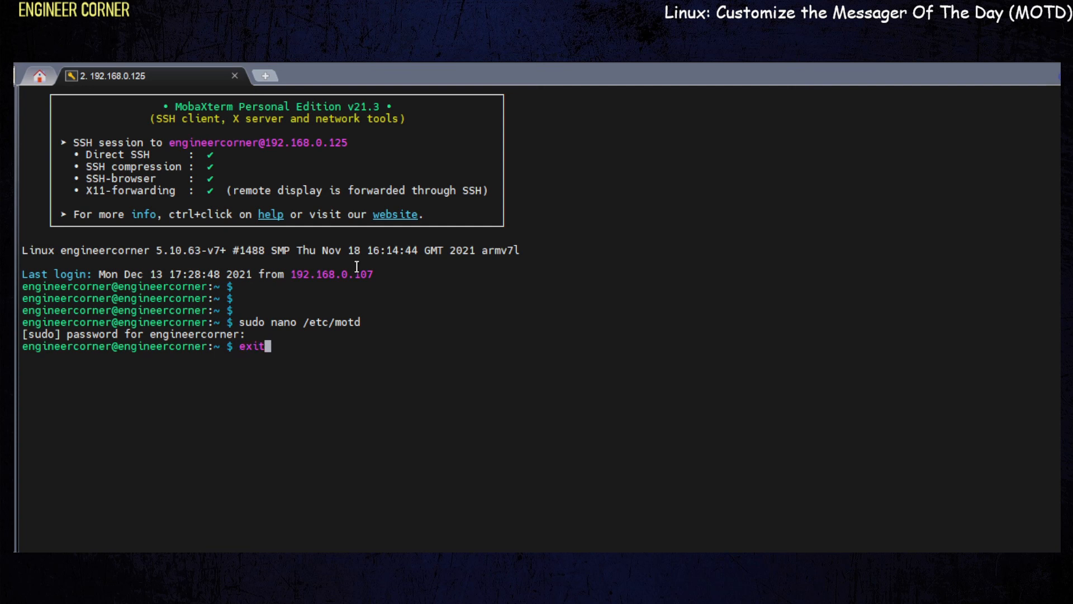